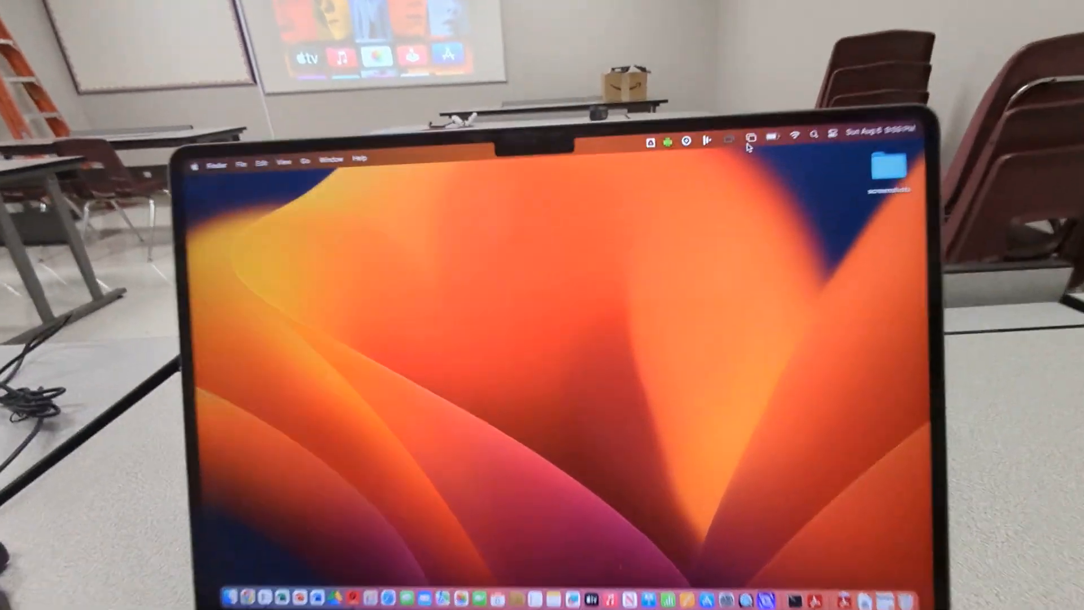
Mirror the screen to the REC 103 classroom Apple TV, bringing up its AirPlay code prompt
{"action": "left_click", "coordinate": [731, 134]}
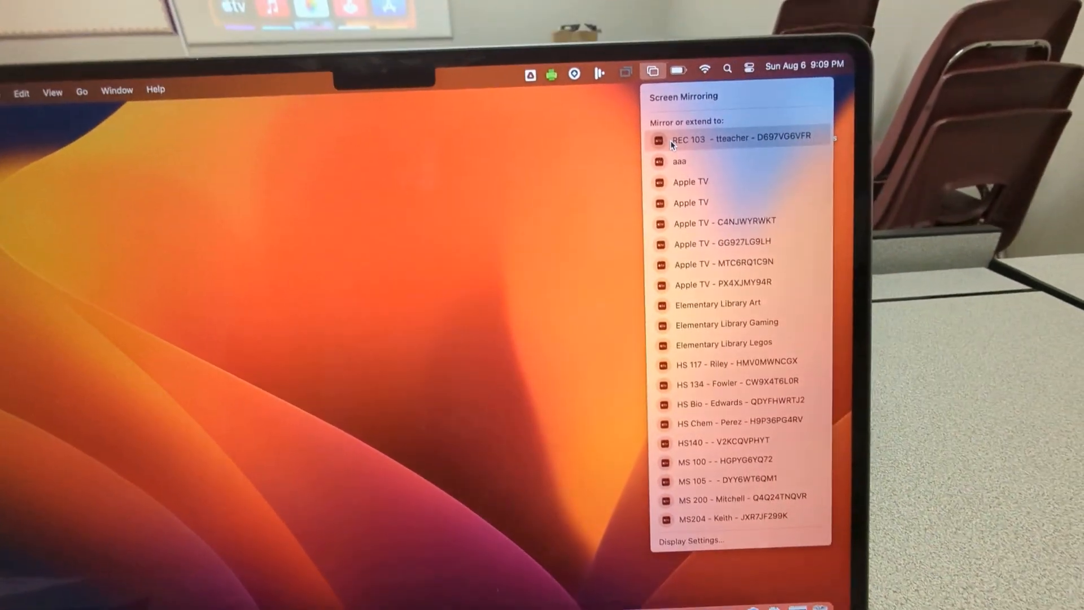
{"action": "left_click", "coordinate": [740, 138]}
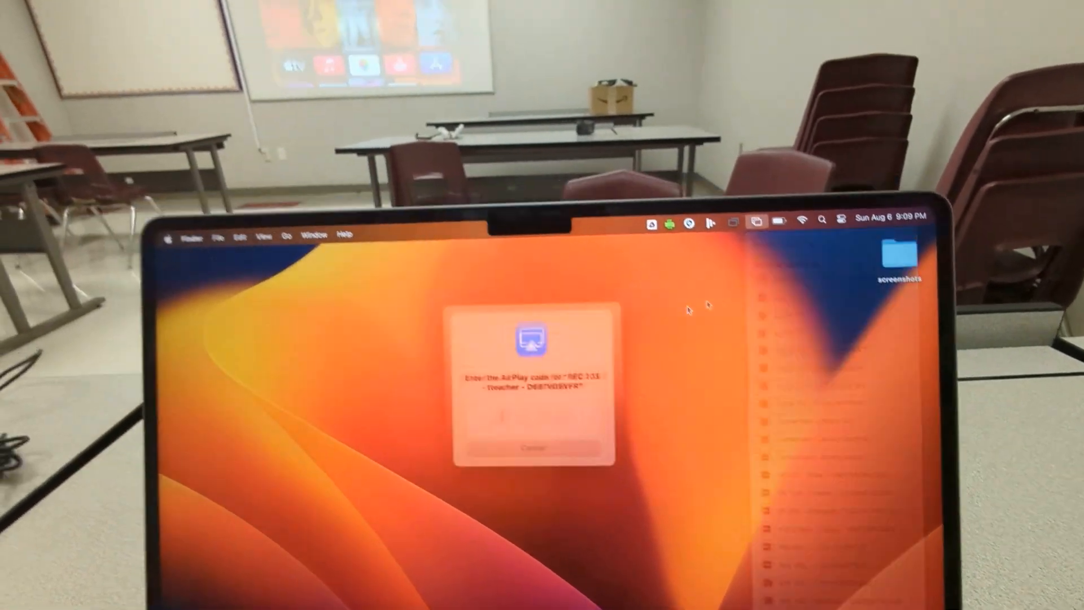